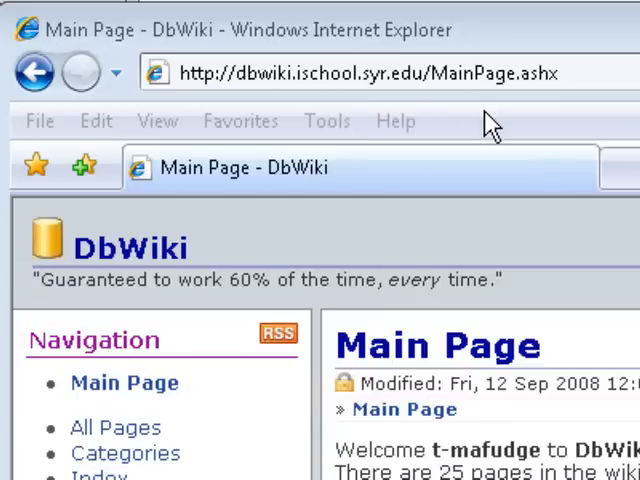
Download fudgemart_lab3.sql from DbWiki's Learning Unit 04 and allow it to open in SQL Server.
scroll(down, 3)
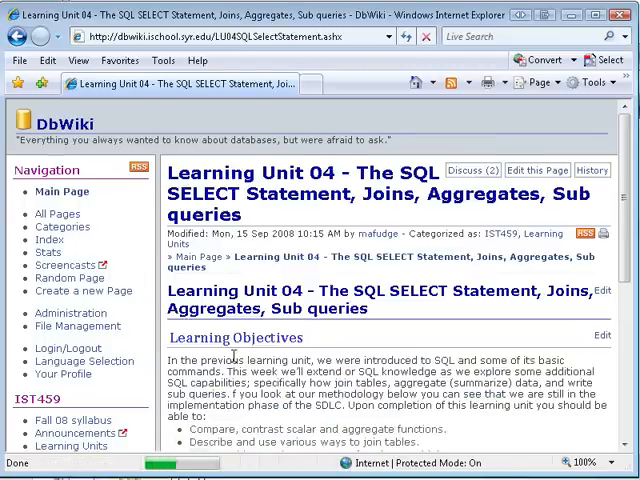
scroll(down, 3)
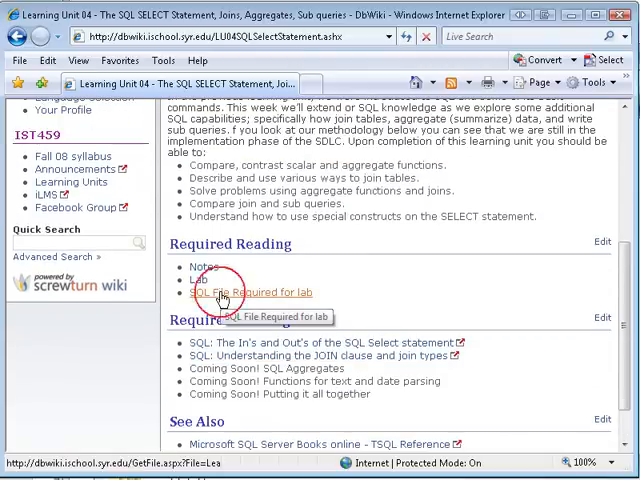
click(249, 293)
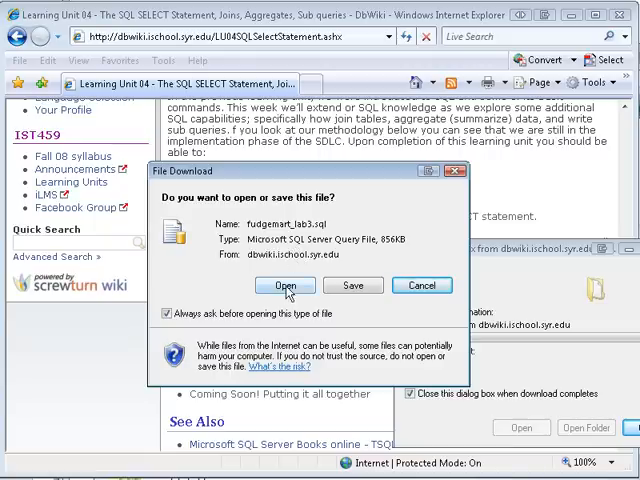
click(287, 285)
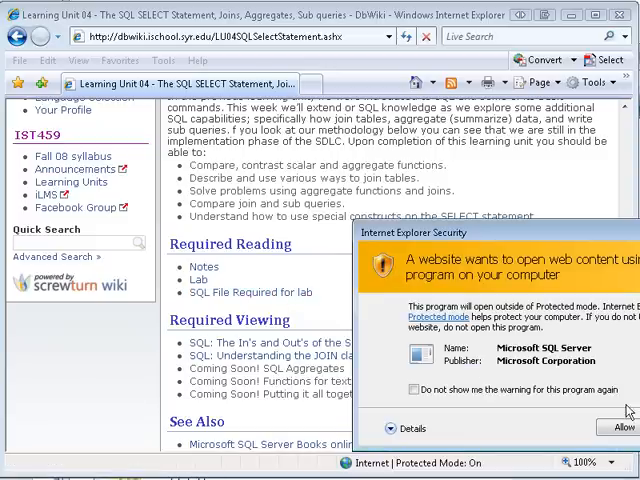
click(617, 428)
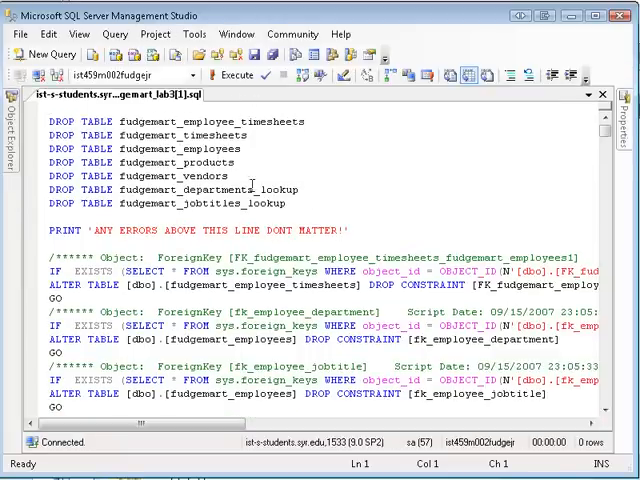
Review the Fudgemart lab script and execute it to create and fill the tables.
scroll(down, 3)
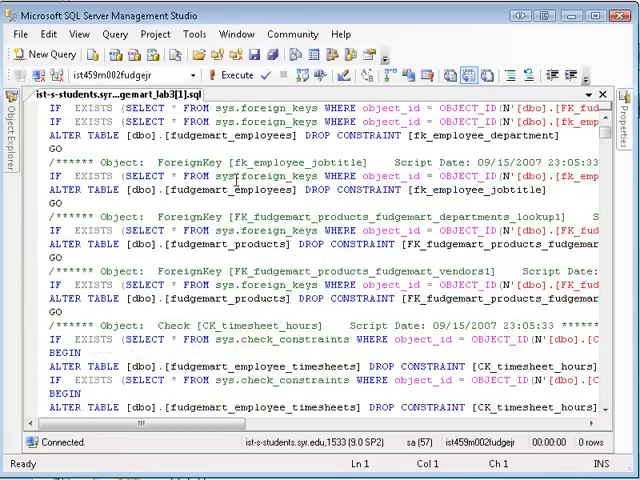
scroll(down, 3)
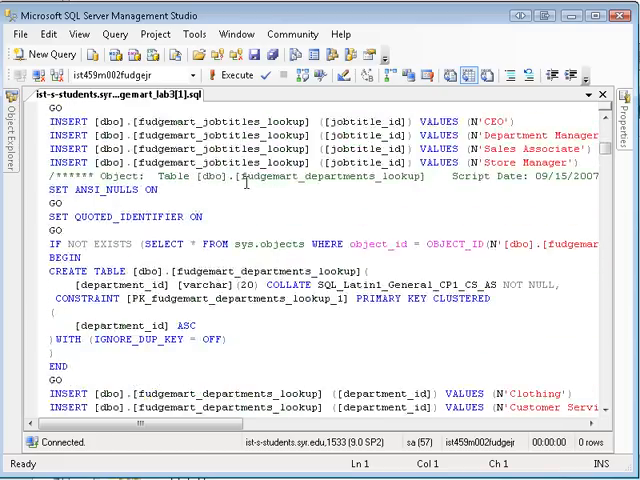
scroll(down, 3)
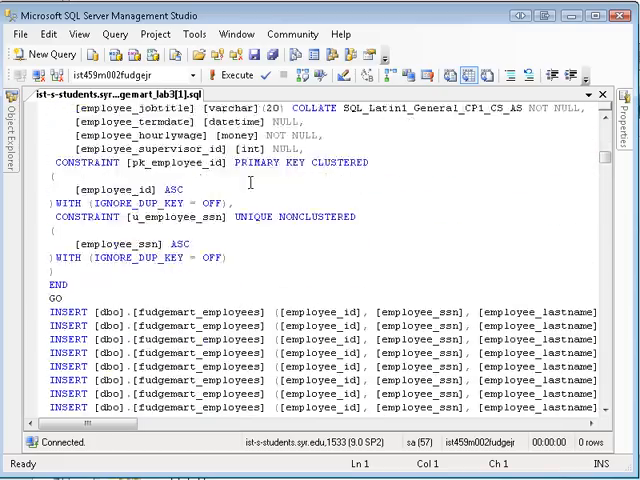
scroll(down, 3)
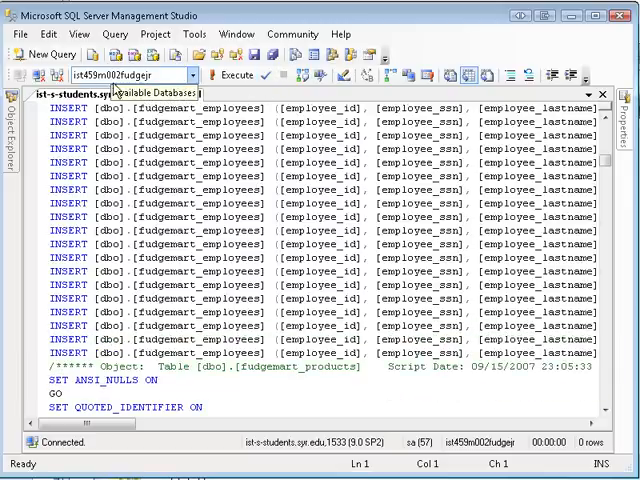
click(230, 75)
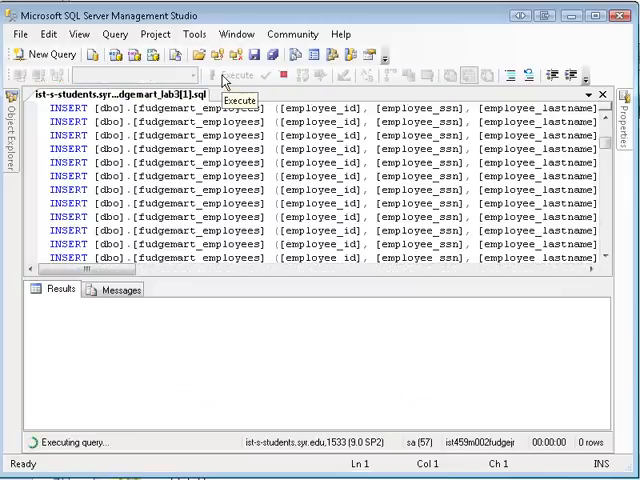
click(234, 75)
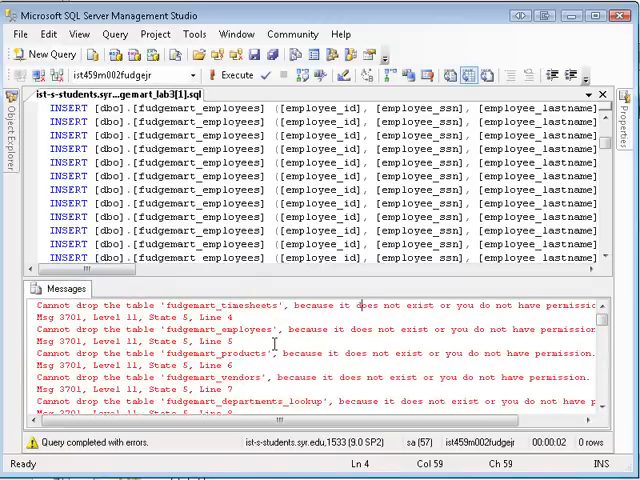
click(234, 76)
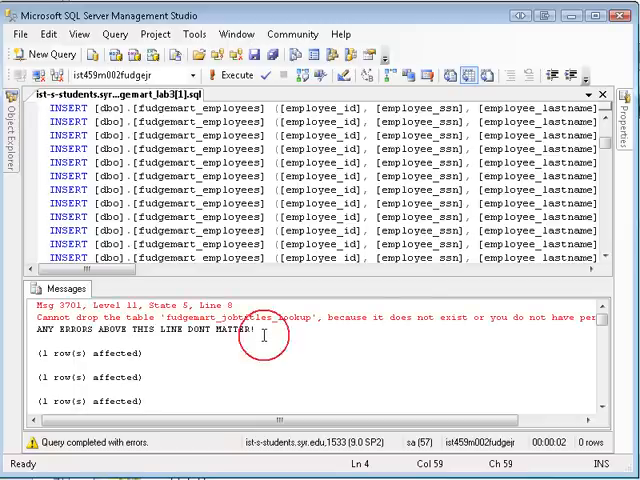
Check the execution messages and refresh the database's Tables list in Object Explorer.
scroll(down, 3)
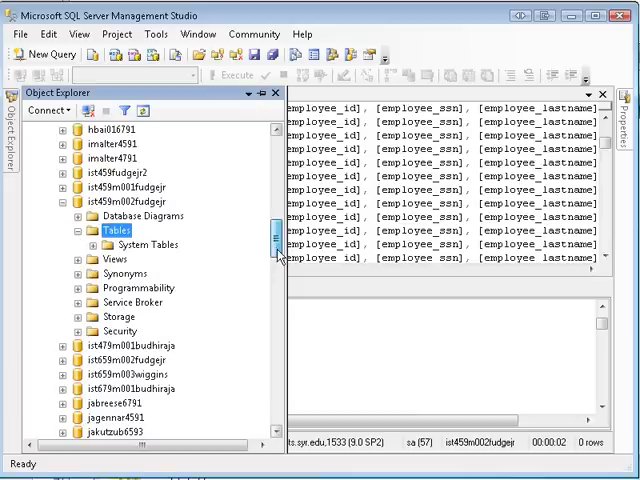
right_click(116, 230)
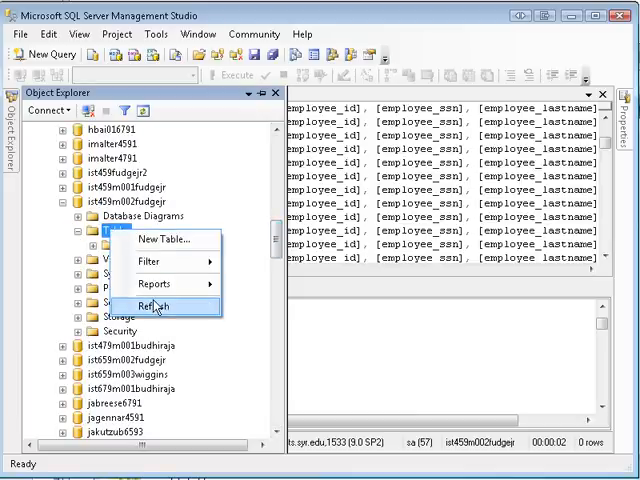
click(162, 306)
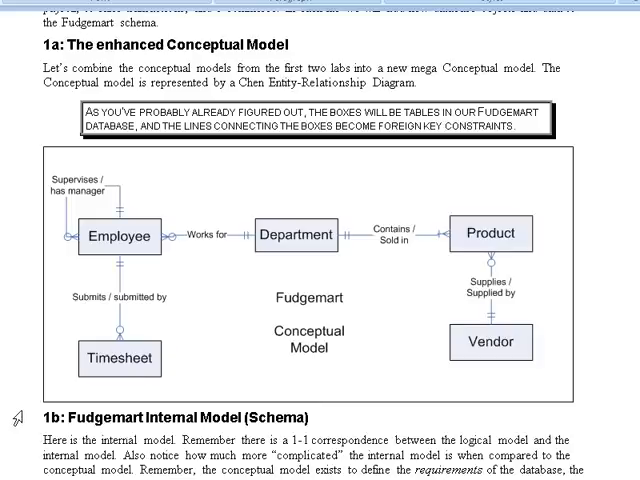
mouse_move(49, 323)
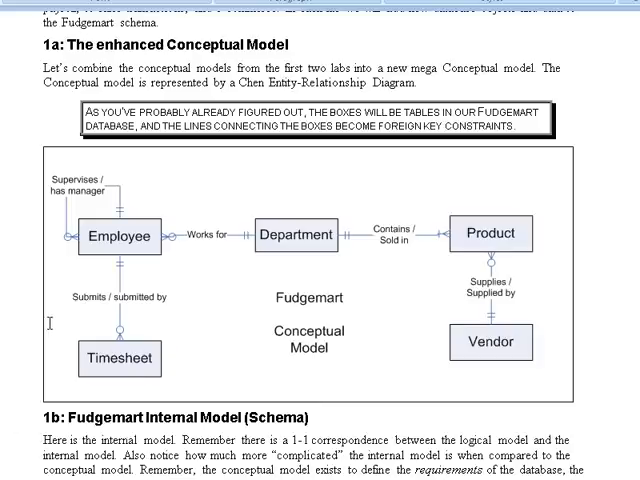
mouse_move(102, 210)
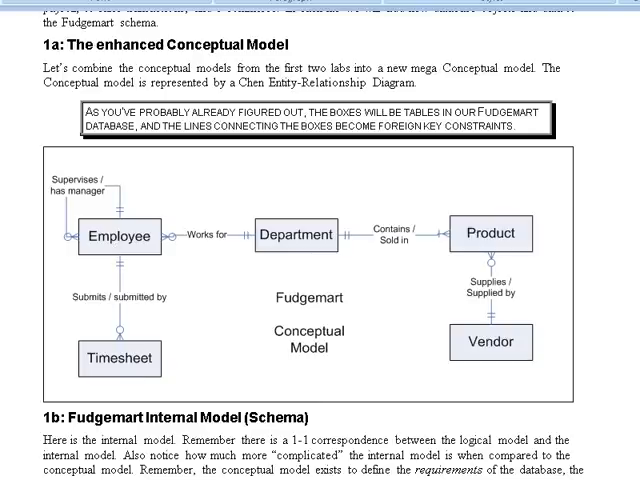
Scroll the Word handout to section 1a's enhanced Fudgemart conceptual model diagram.
scroll(down, 3)
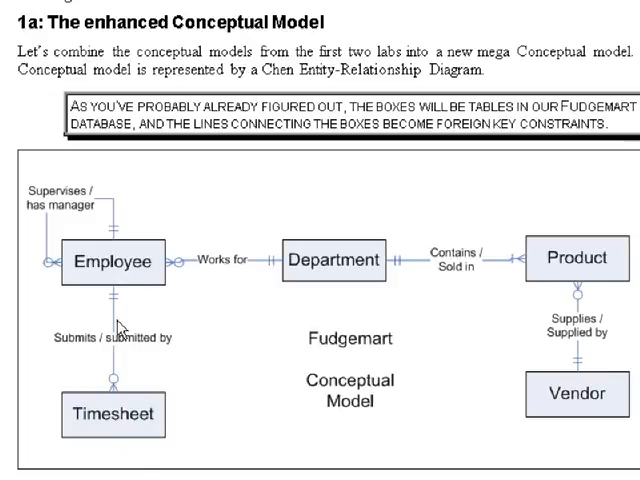
mouse_move(568, 262)
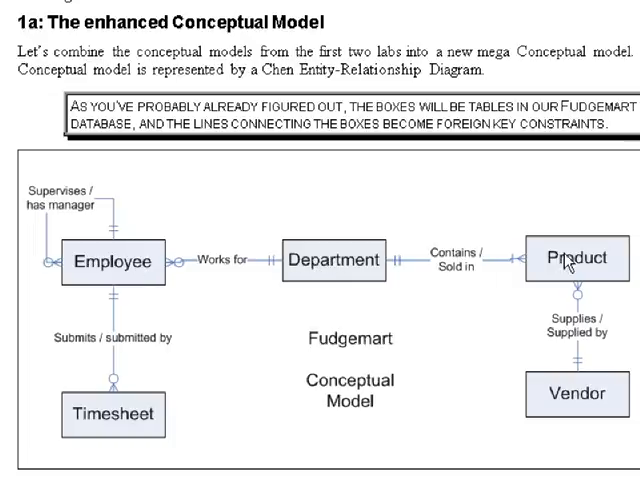
mouse_move(153, 322)
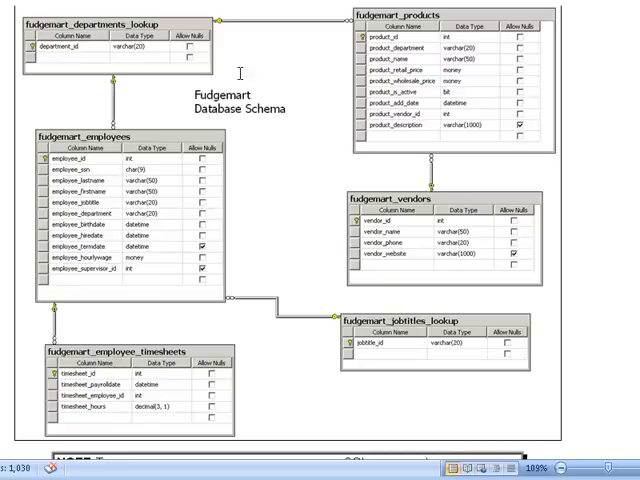
mouse_move(364, 182)
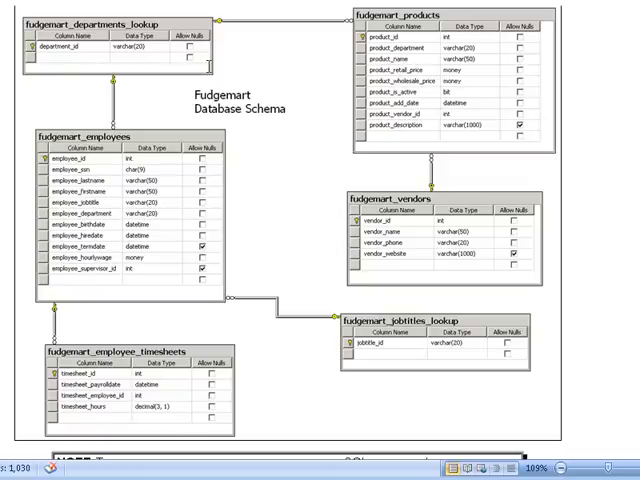
mouse_move(258, 213)
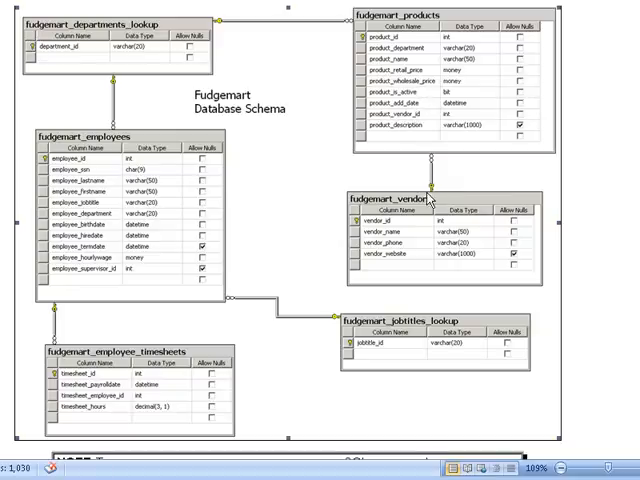
mouse_move(520, 190)
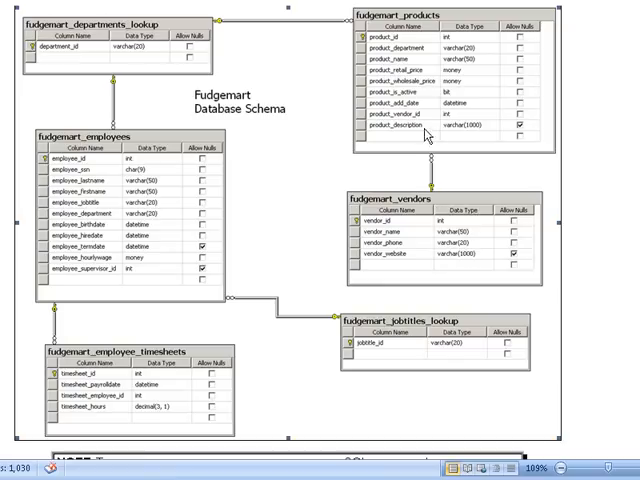
mouse_move(425, 135)
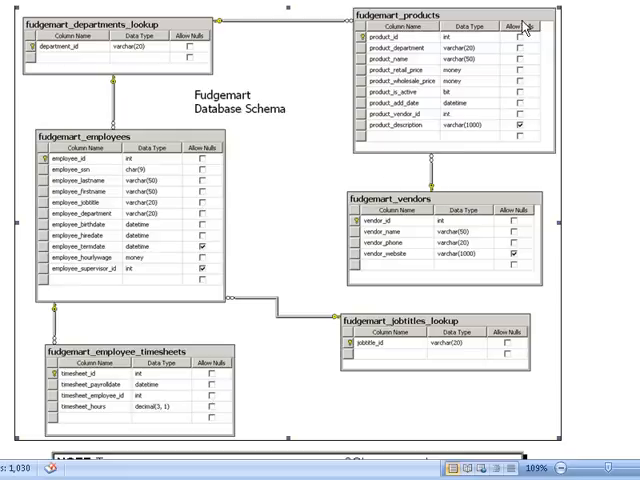
mouse_move(519, 27)
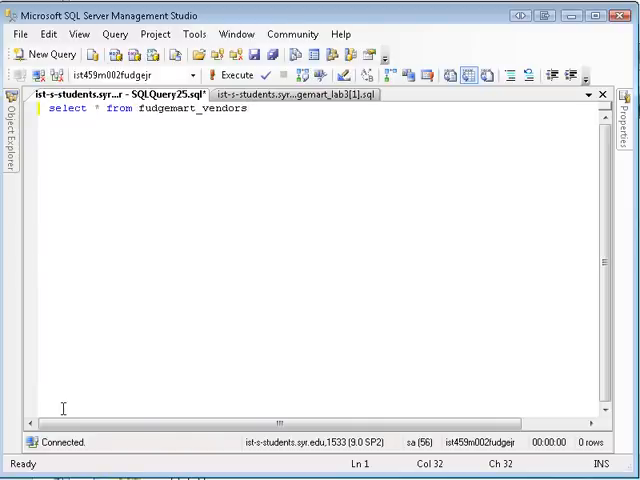
mouse_move(181, 140)
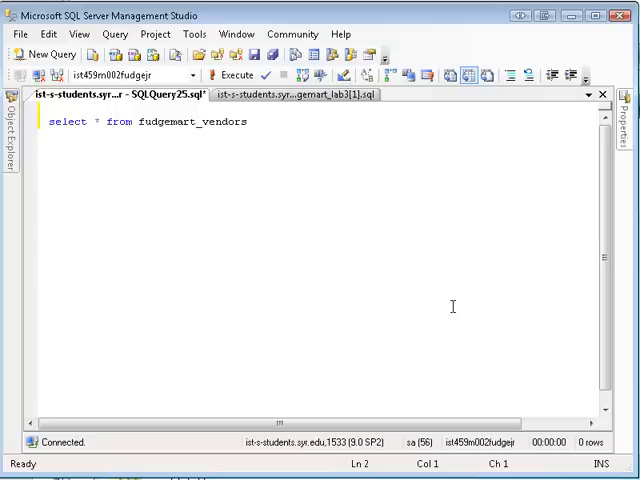
Run select * from fudgemart_vendors (8 rows), then retarget the query to fudgemart_products.
click(237, 76)
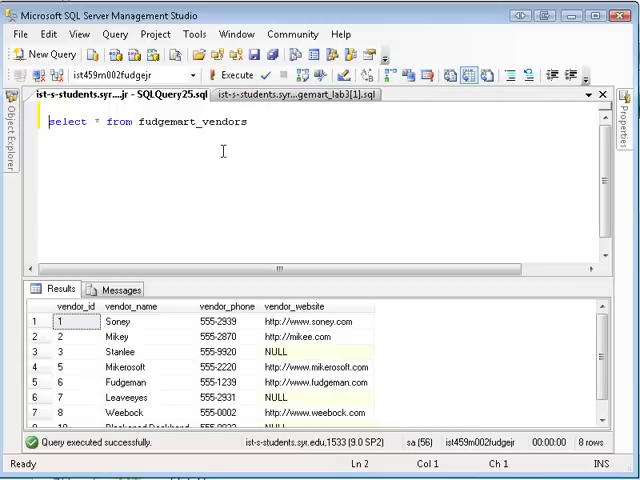
scroll(down, 3)
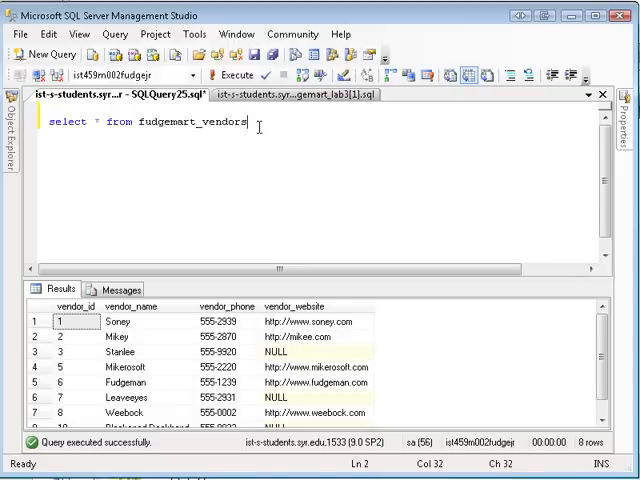
key(BackSpace)
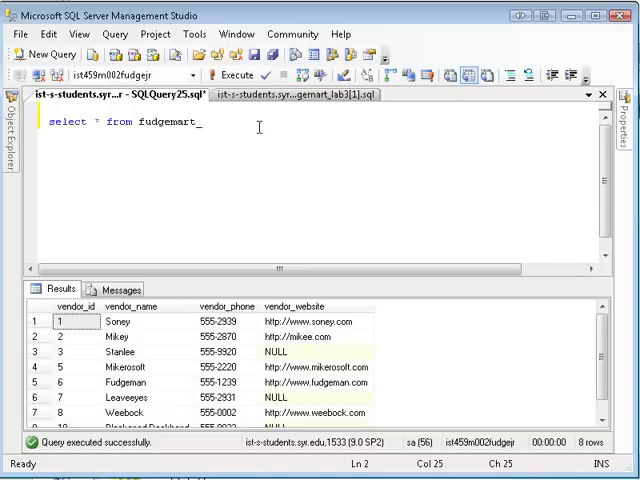
text(products)
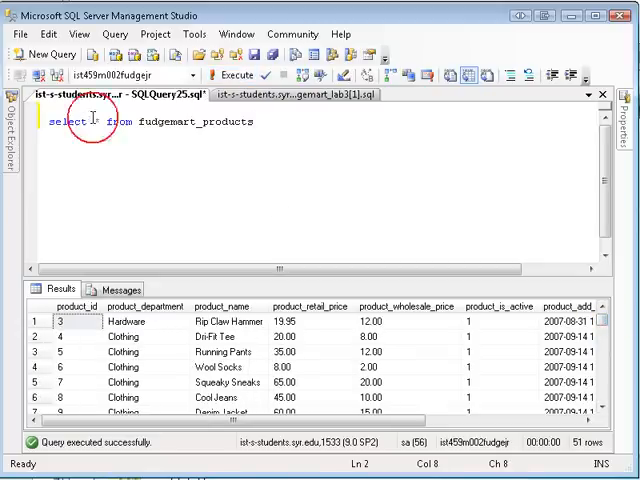
Replace the select list with product_name, vendor_name from fudgemart_products.
text(product_name)
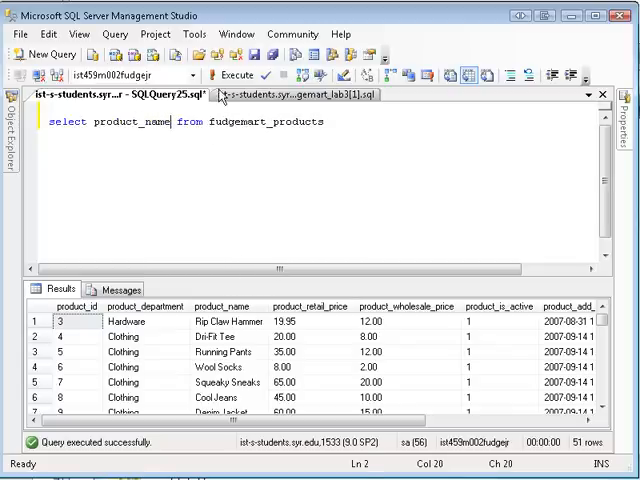
click(232, 76)
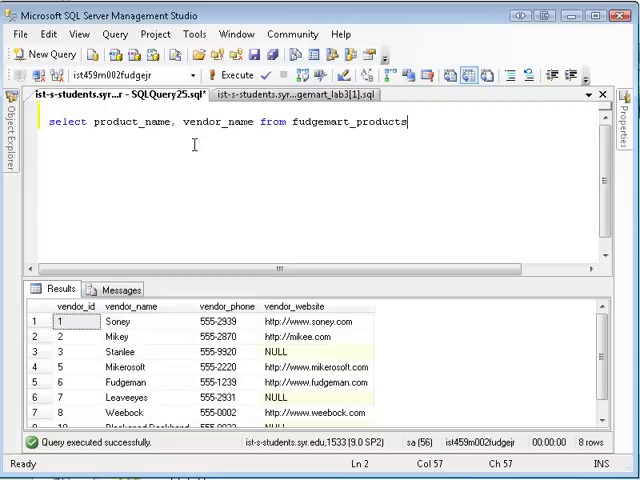
Add 'join fudgemart_vendors on product_vendor_id=vendor_id' on a new line of the products query.
text(join)
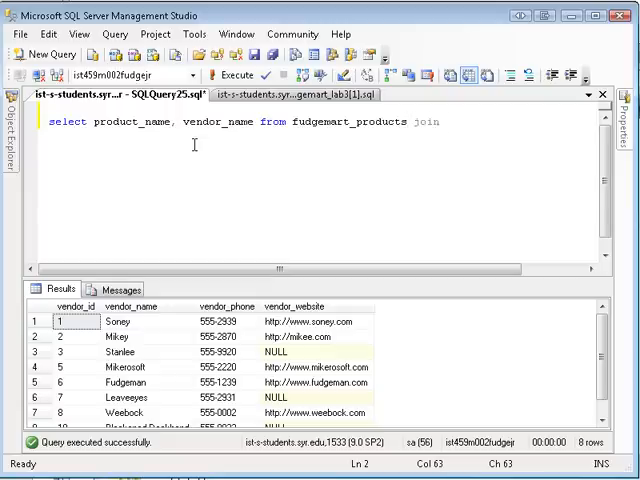
text(fudgem)
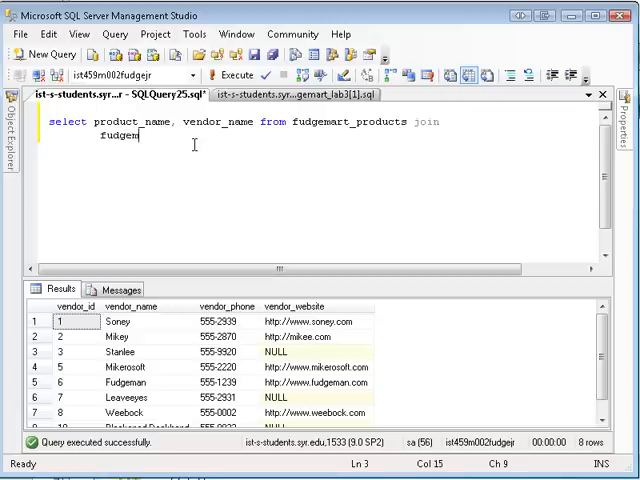
text(art_vendors on)
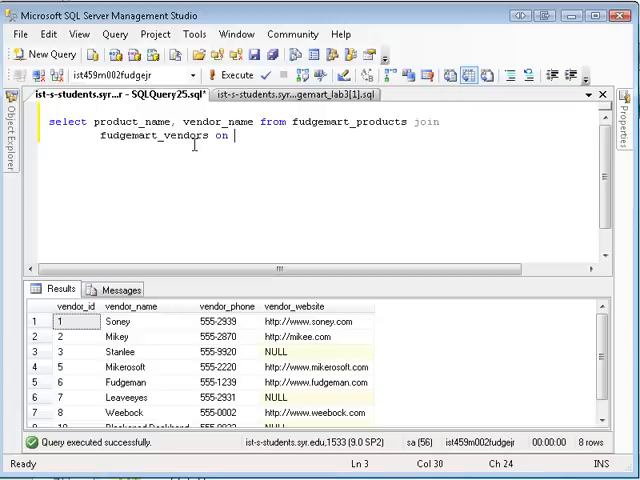
text(pr)
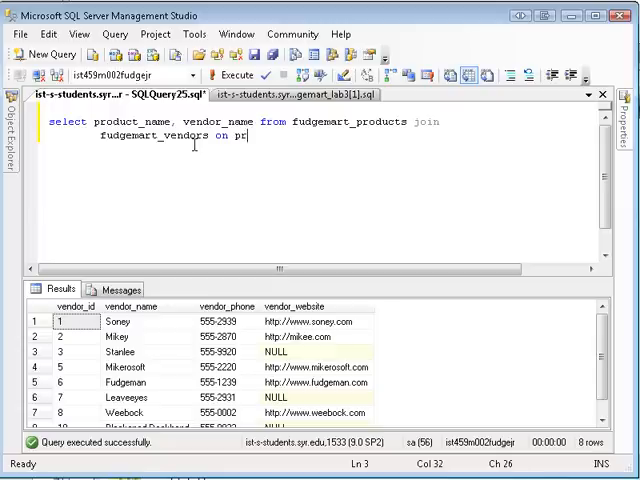
text(oduct_vendotr)
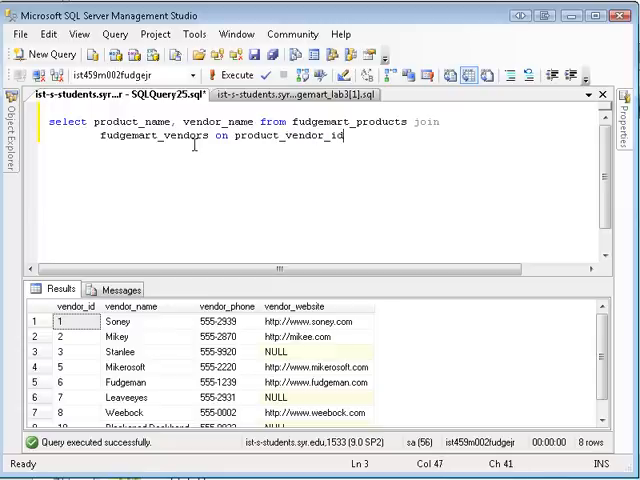
text(=)
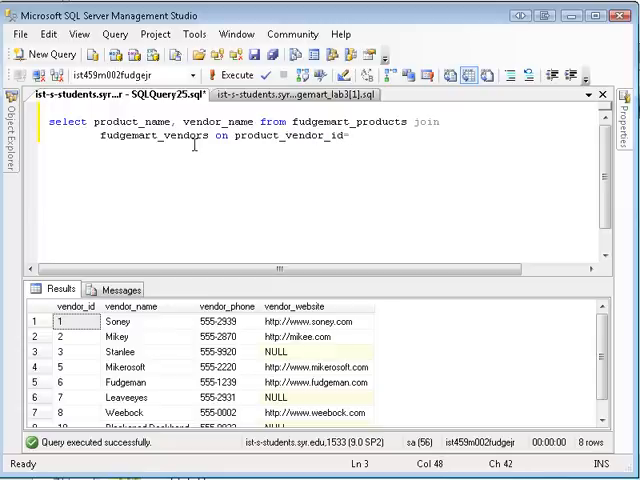
text(vendor_id)
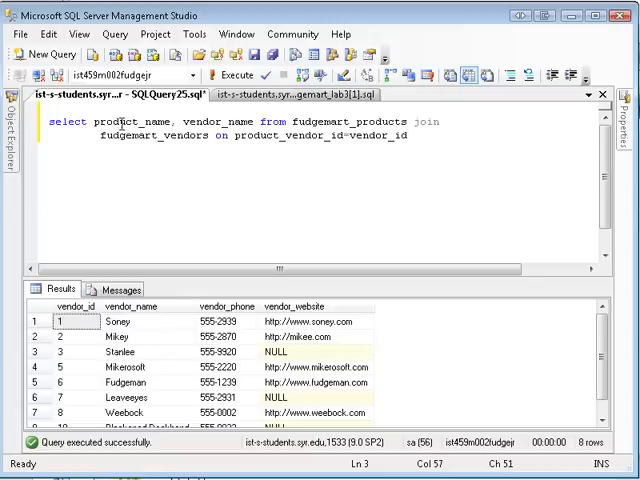
mouse_move(216, 122)
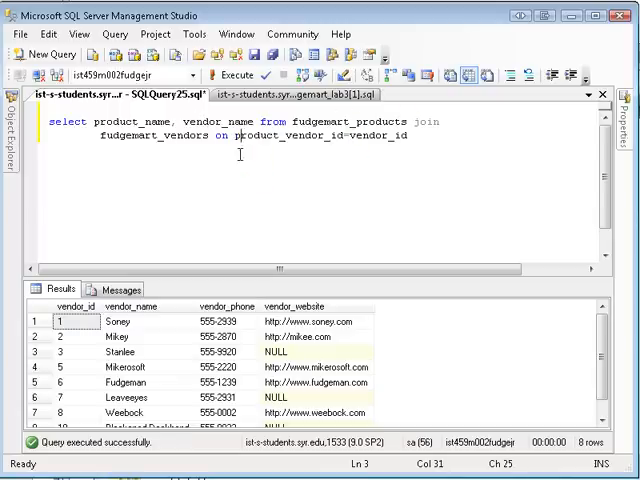
Execute the join query, returning 51 rows pairing each product_name with its vendor_name.
click(238, 75)
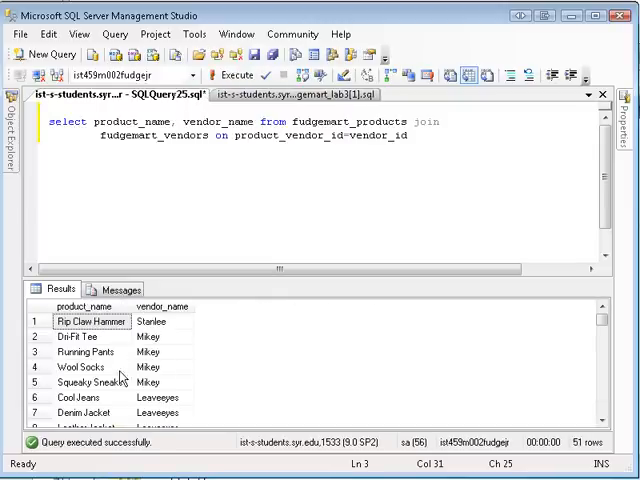
mouse_move(155, 384)
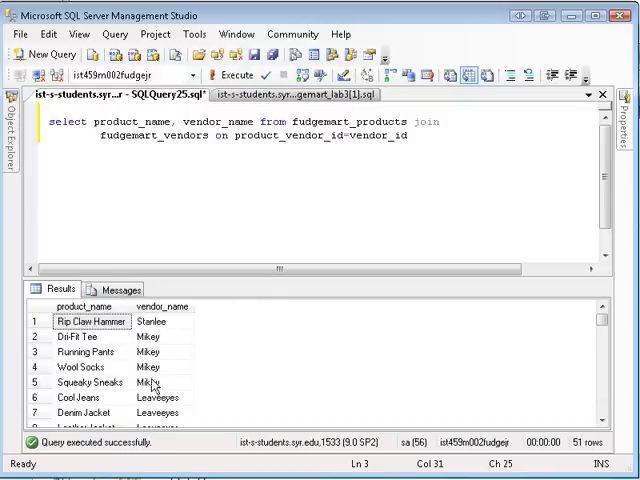
mouse_move(156, 384)
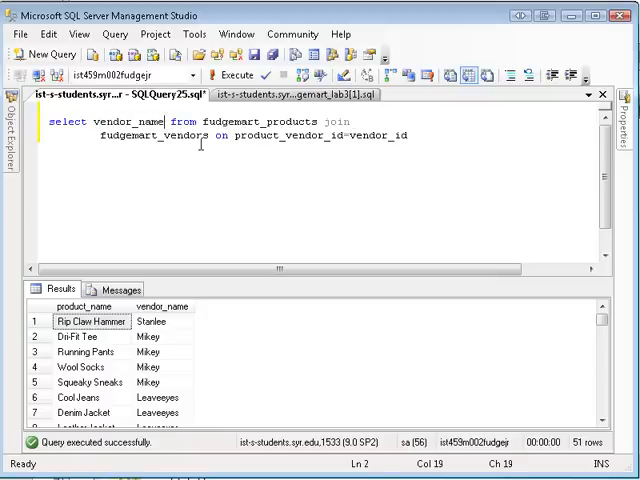
Select vendor_name then product_name, add 'order by vendor_name, product_name', and fix the 'bt' typo.
text(,product_name)
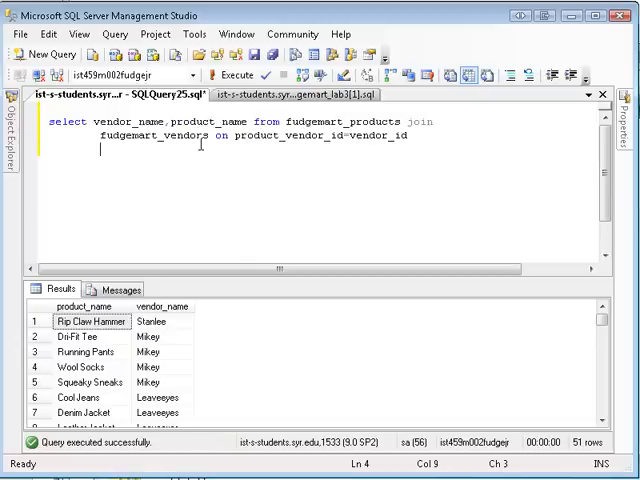
text(order bt)
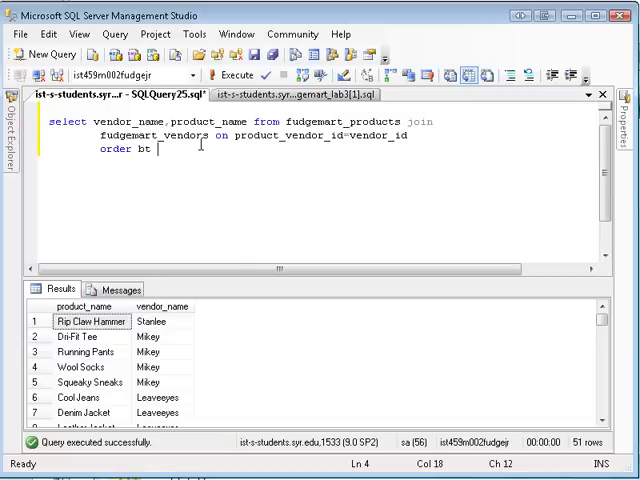
text(vendor_)
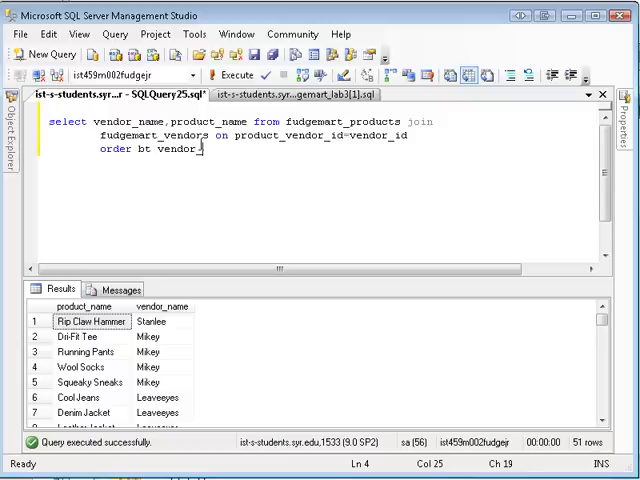
text(name, product_name)
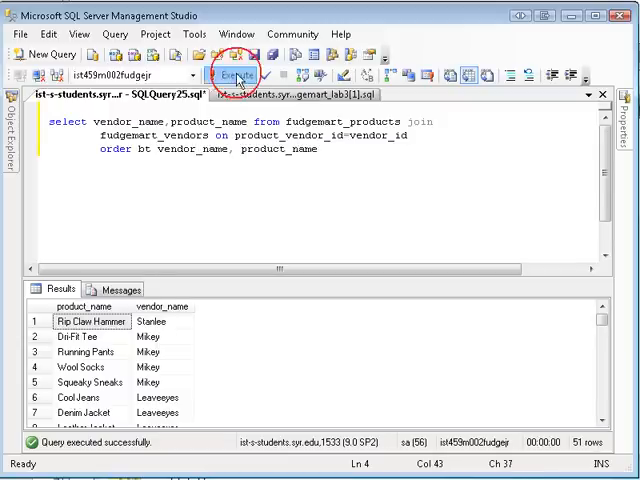
click(237, 74)
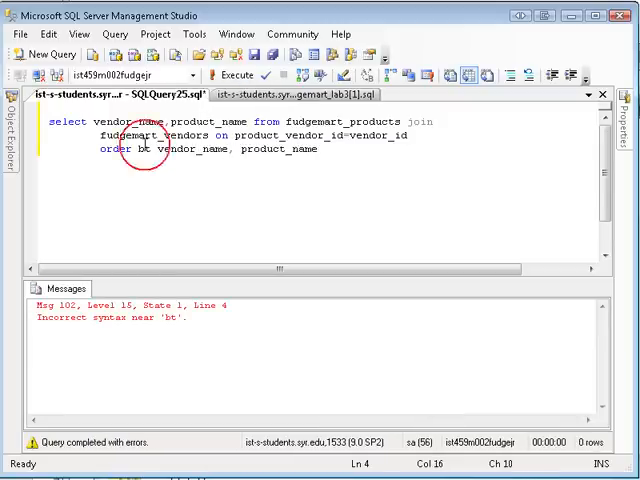
text(y)
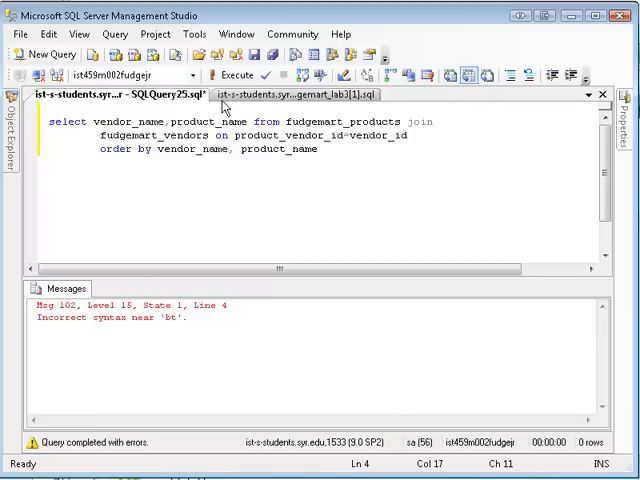
Rerun the sorted query and verify Mikerosoft, Mikey and Soney products are listed alphabetically.
click(234, 76)
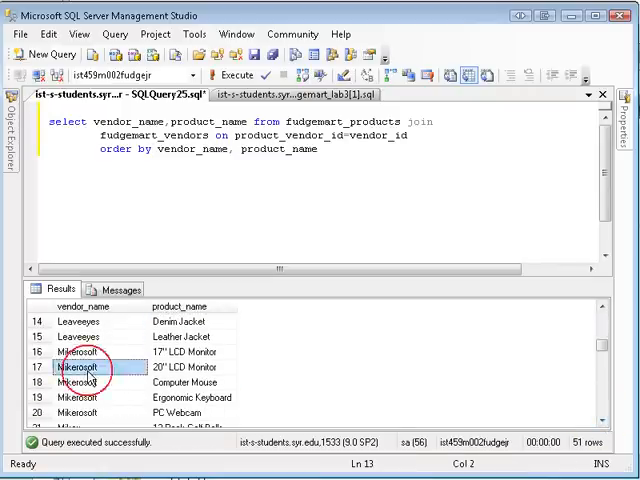
click(185, 382)
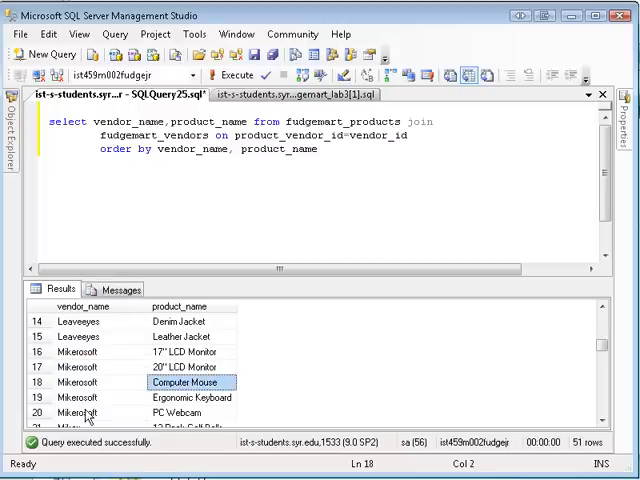
click(600, 417)
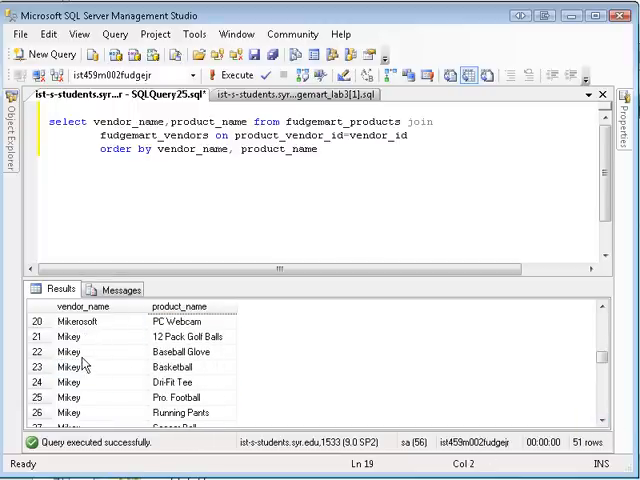
click(185, 382)
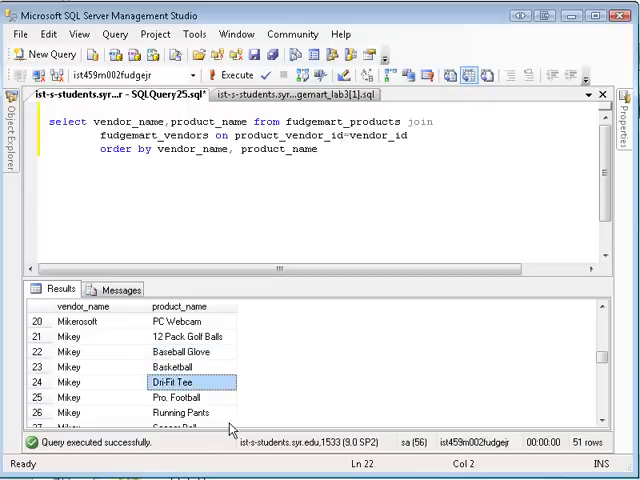
click(600, 421)
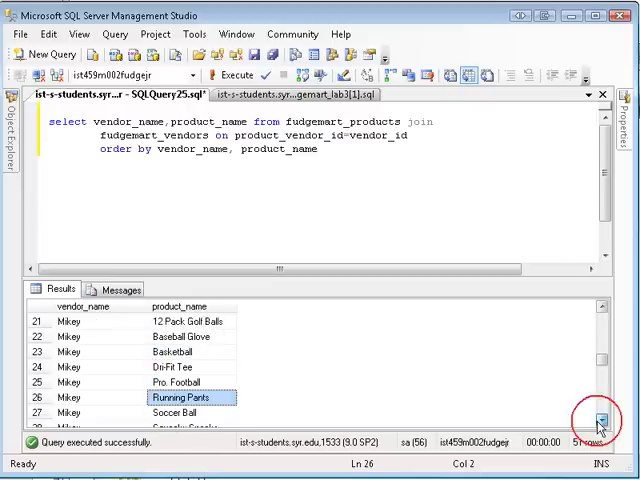
click(601, 420)
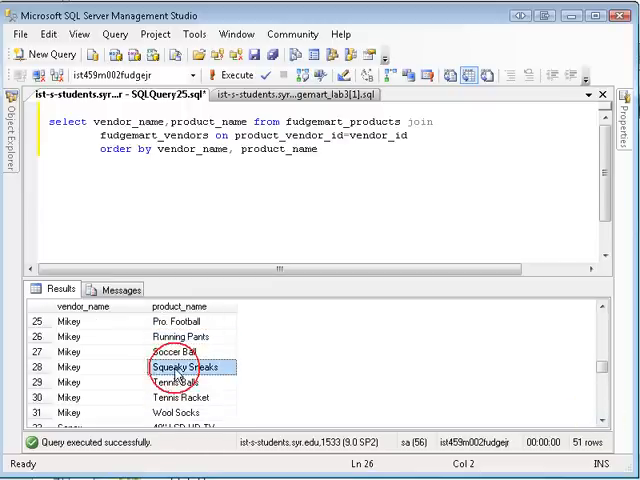
click(603, 423)
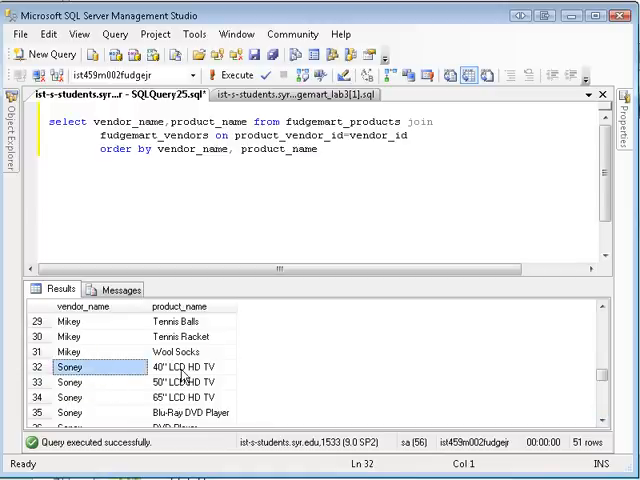
click(185, 411)
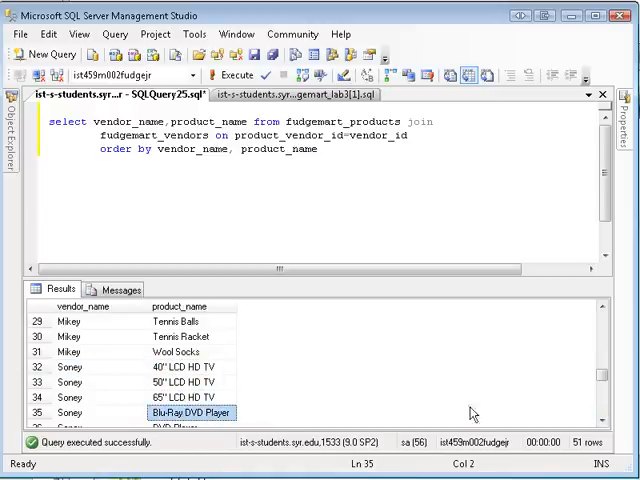
scroll(down, 3)
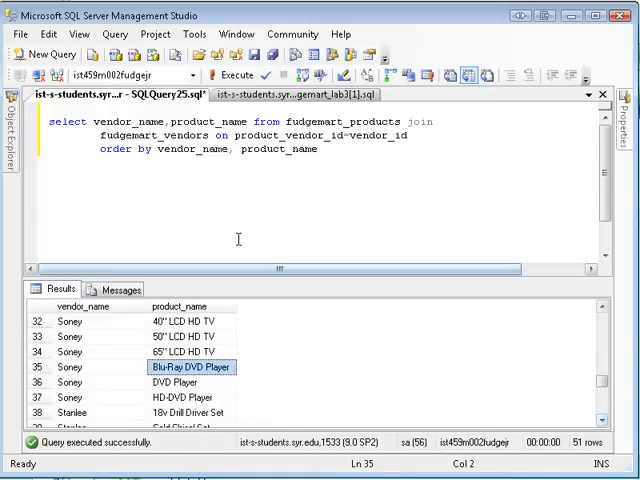